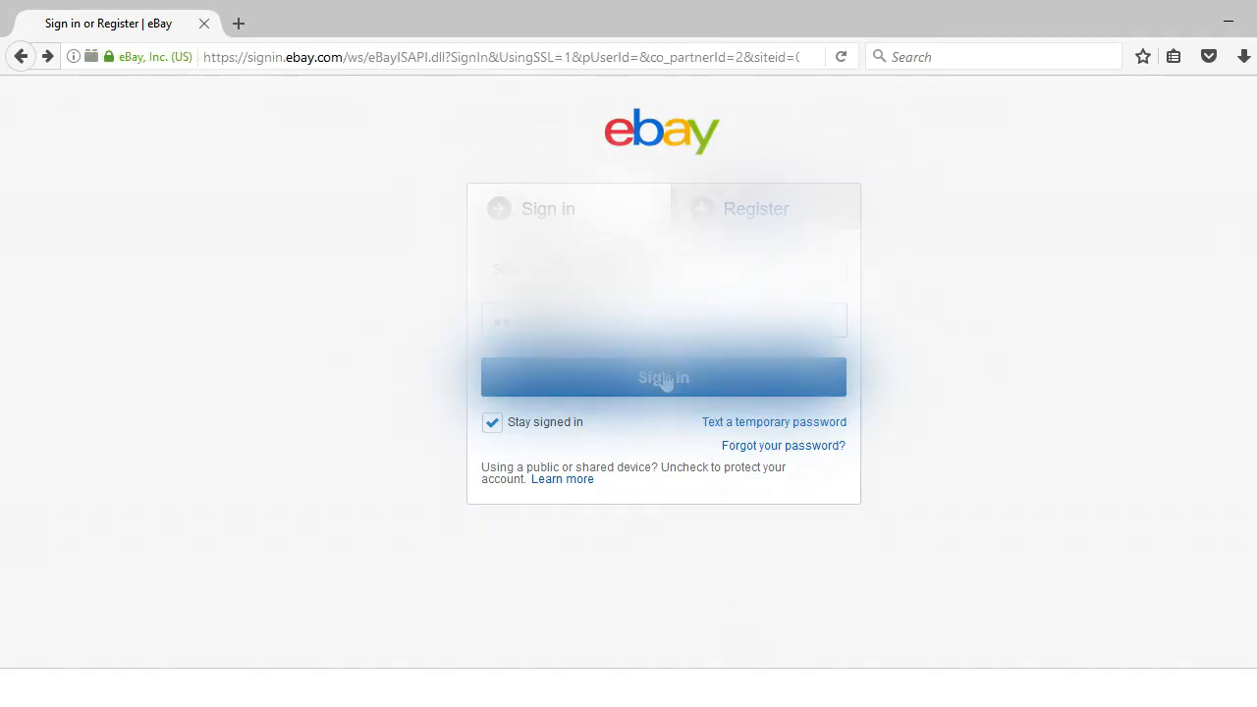
# - Submit the seller credentials to sign in and reach the Seller Hub Overview
pyautogui.click(663, 377)
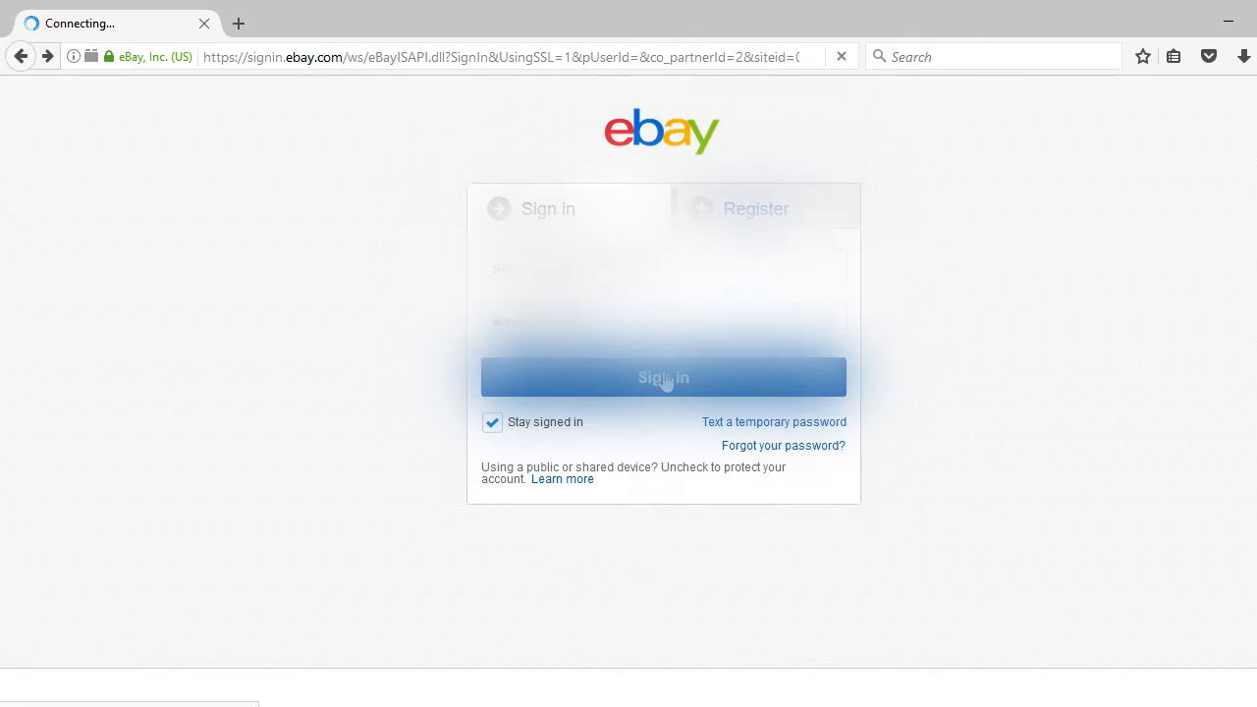
pyautogui.click(664, 377)
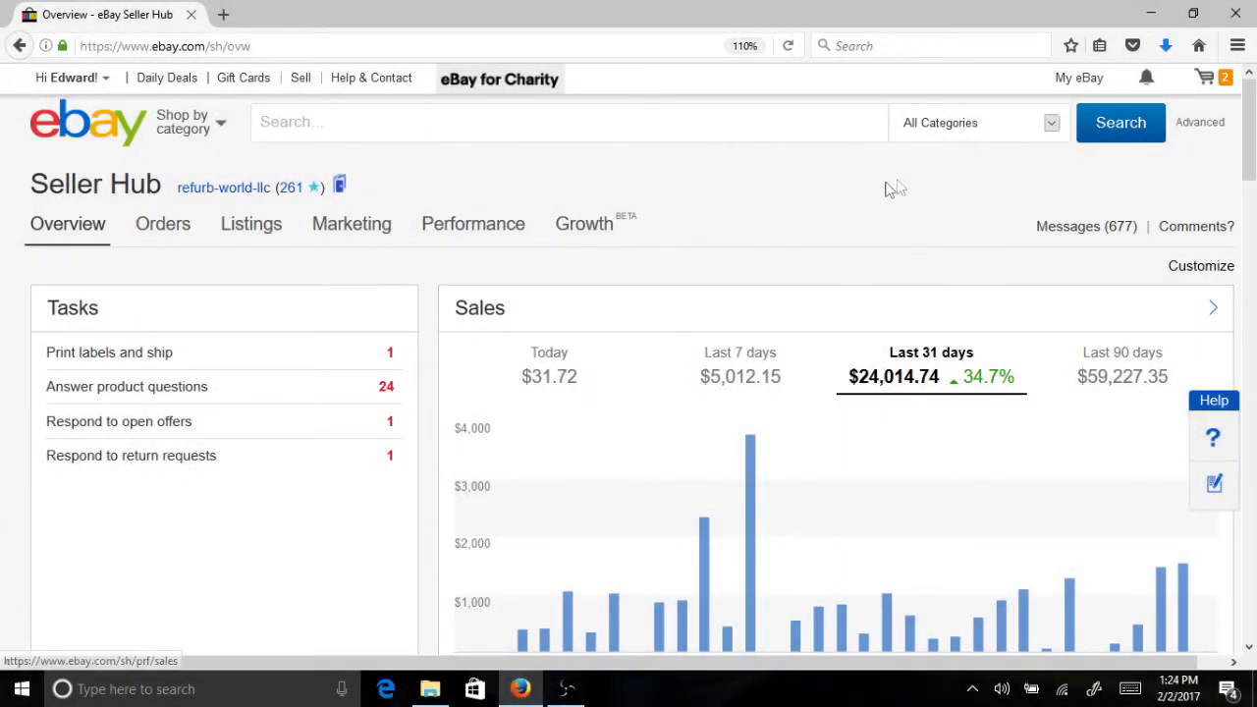
pyautogui.moveTo(367, 530)
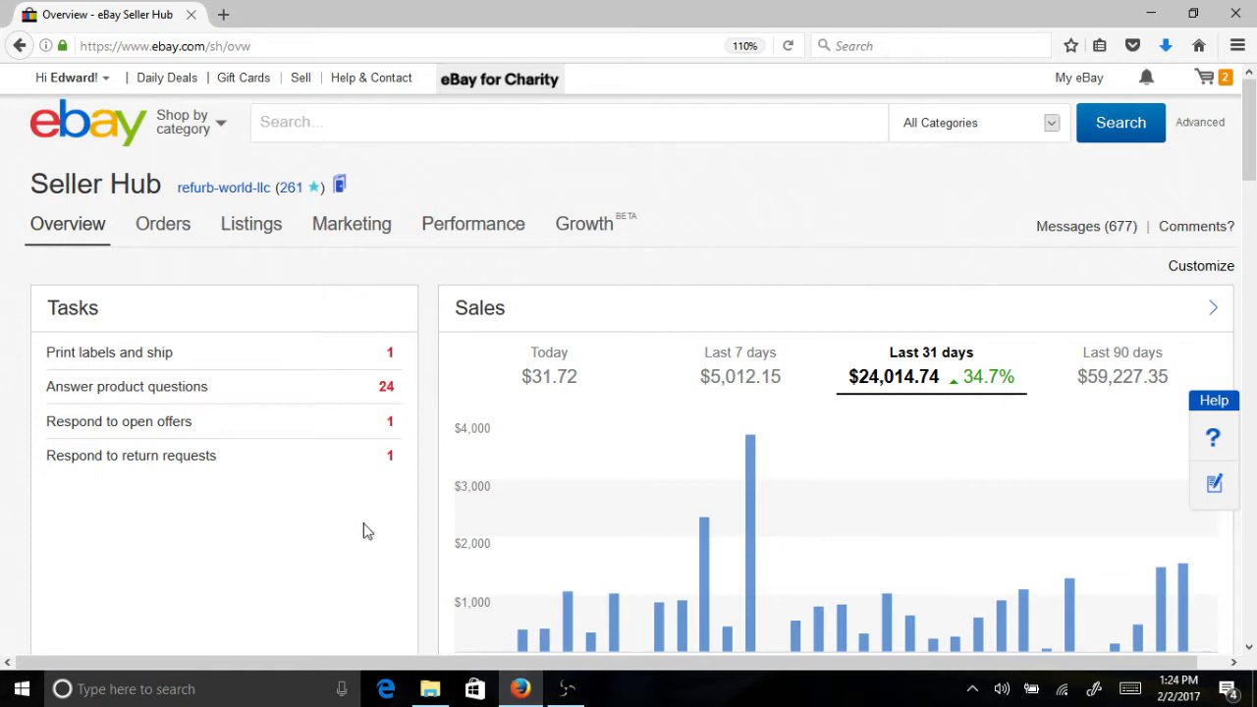
pyautogui.moveTo(1046, 118)
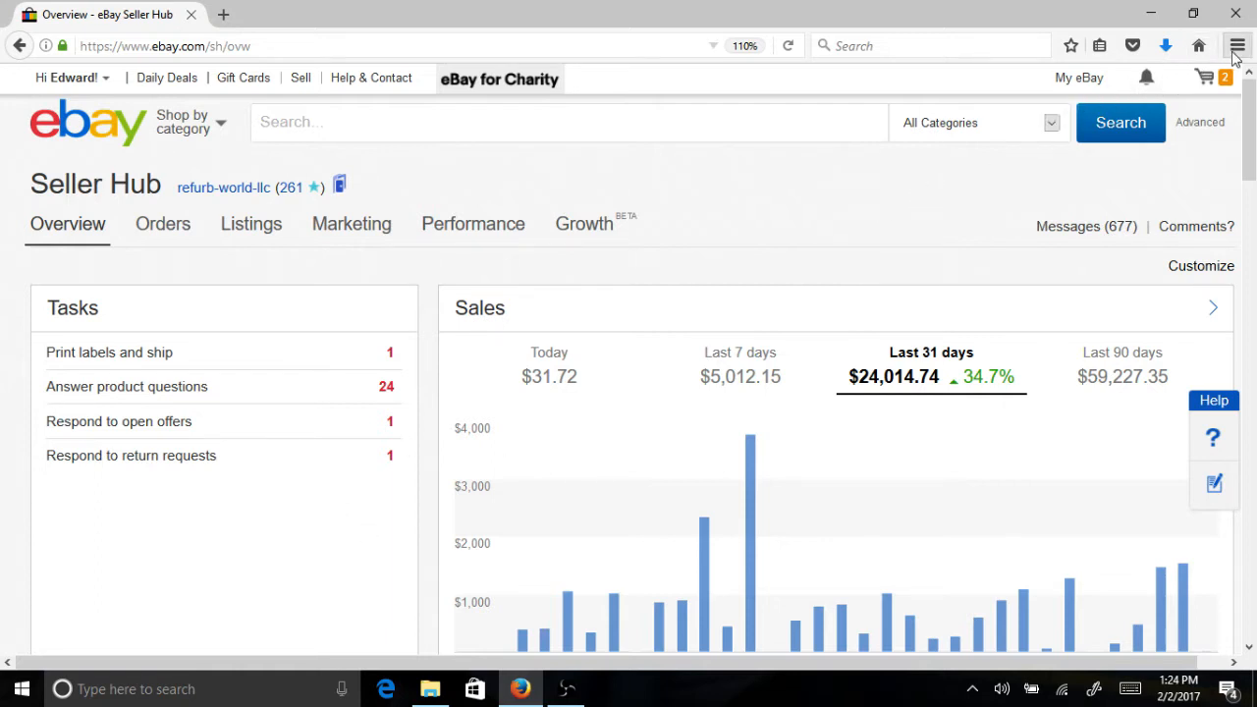
# - Open Firefox Options' Applications section to check PDFs open with Adobe Acrobat Reader DC
pyautogui.click(1236, 45)
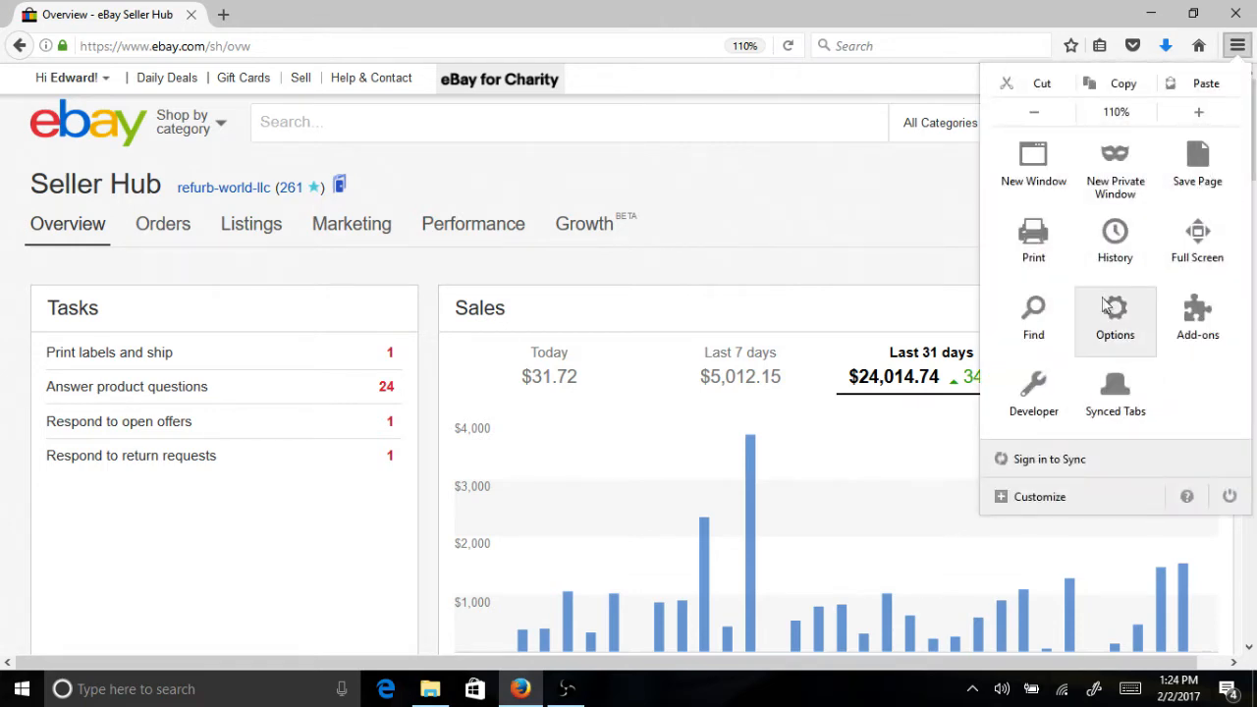
pyautogui.click(1114, 312)
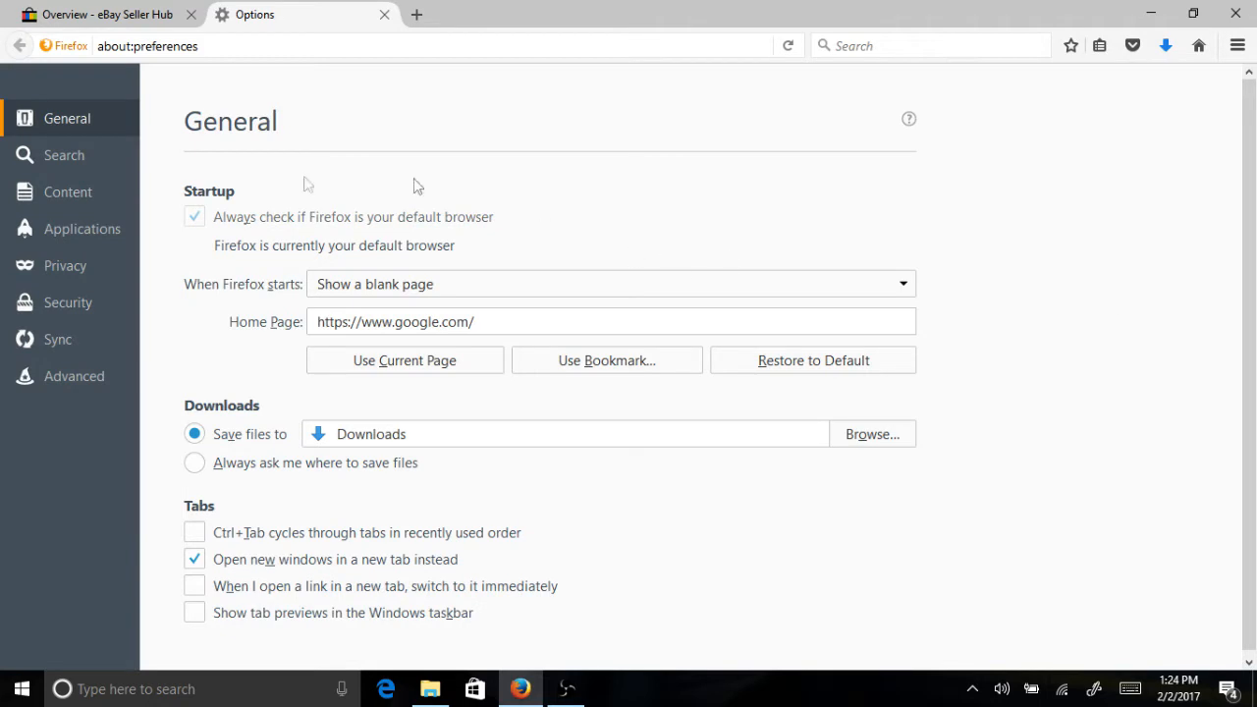
pyautogui.moveTo(87, 233)
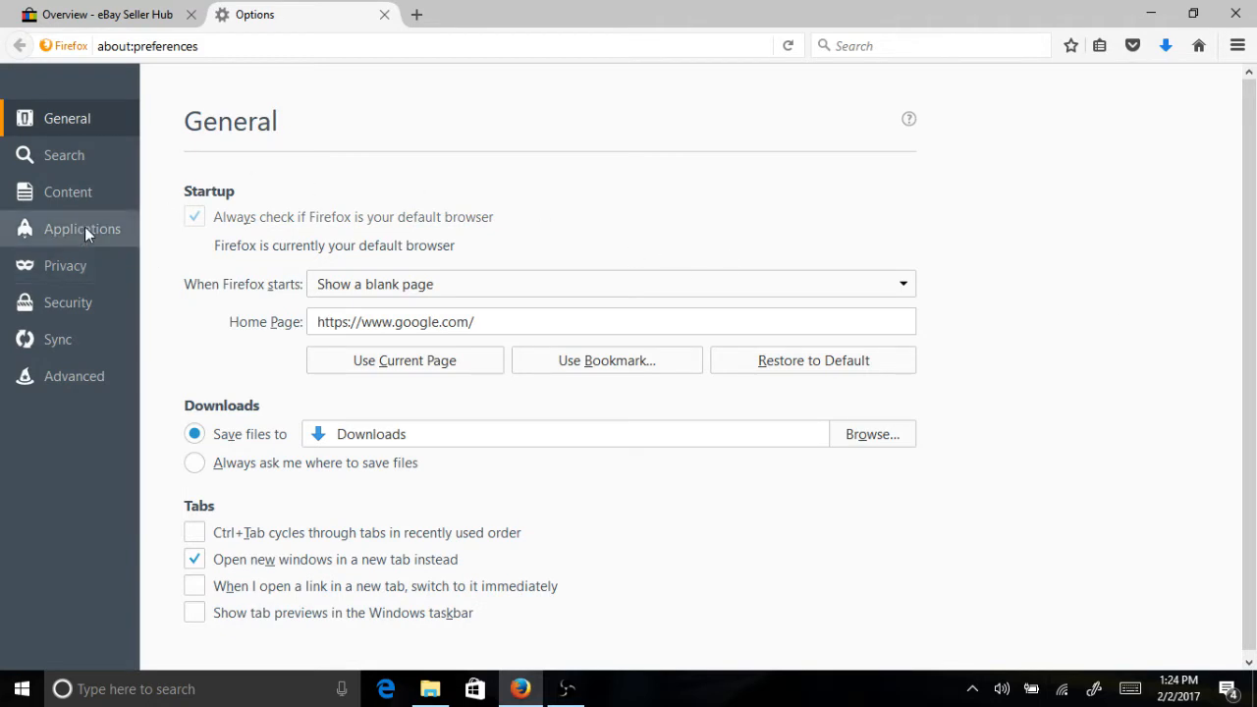
pyautogui.click(82, 229)
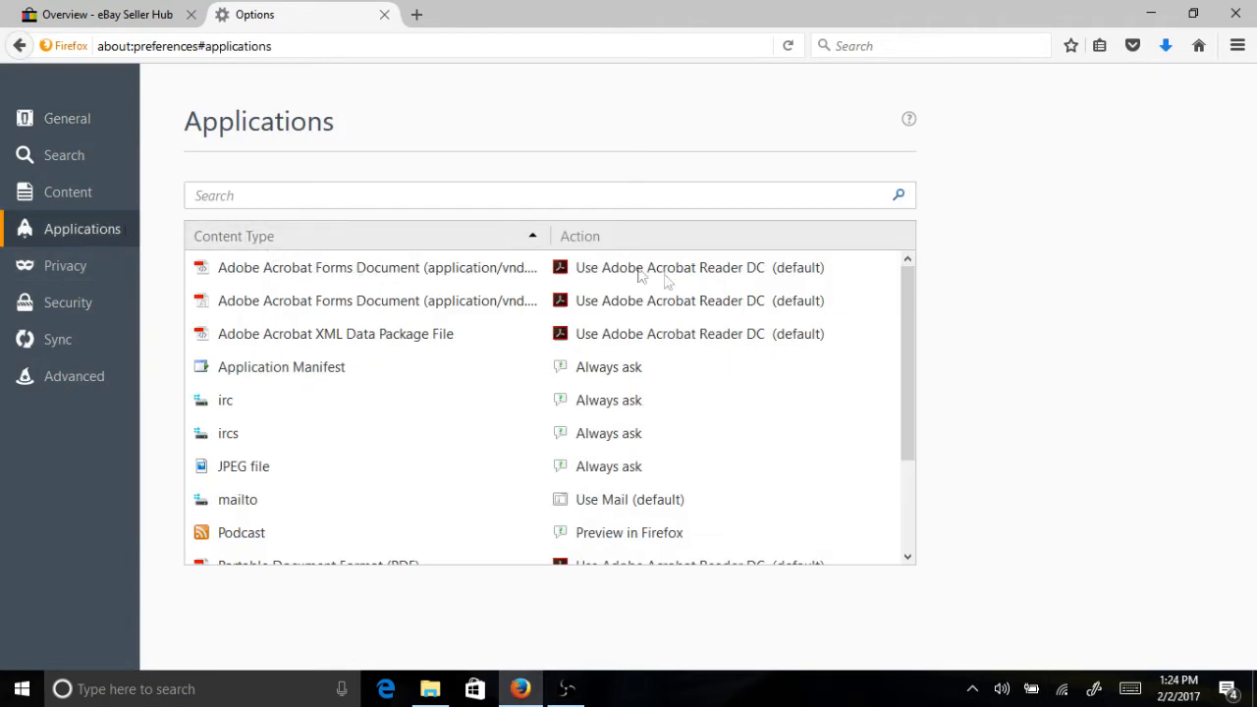
pyautogui.moveTo(654, 289)
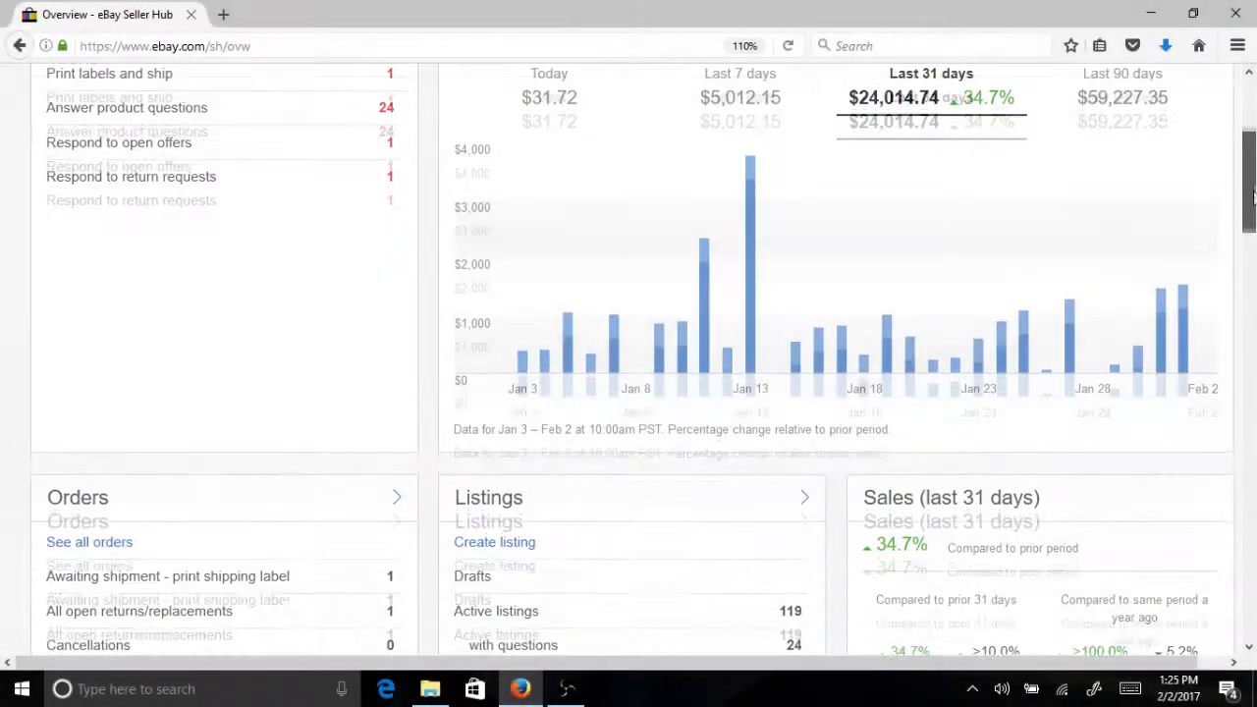
# - Open 'See all orders' from the Overview Orders panel and scroll to the 405-order list
pyautogui.scroll(-3)
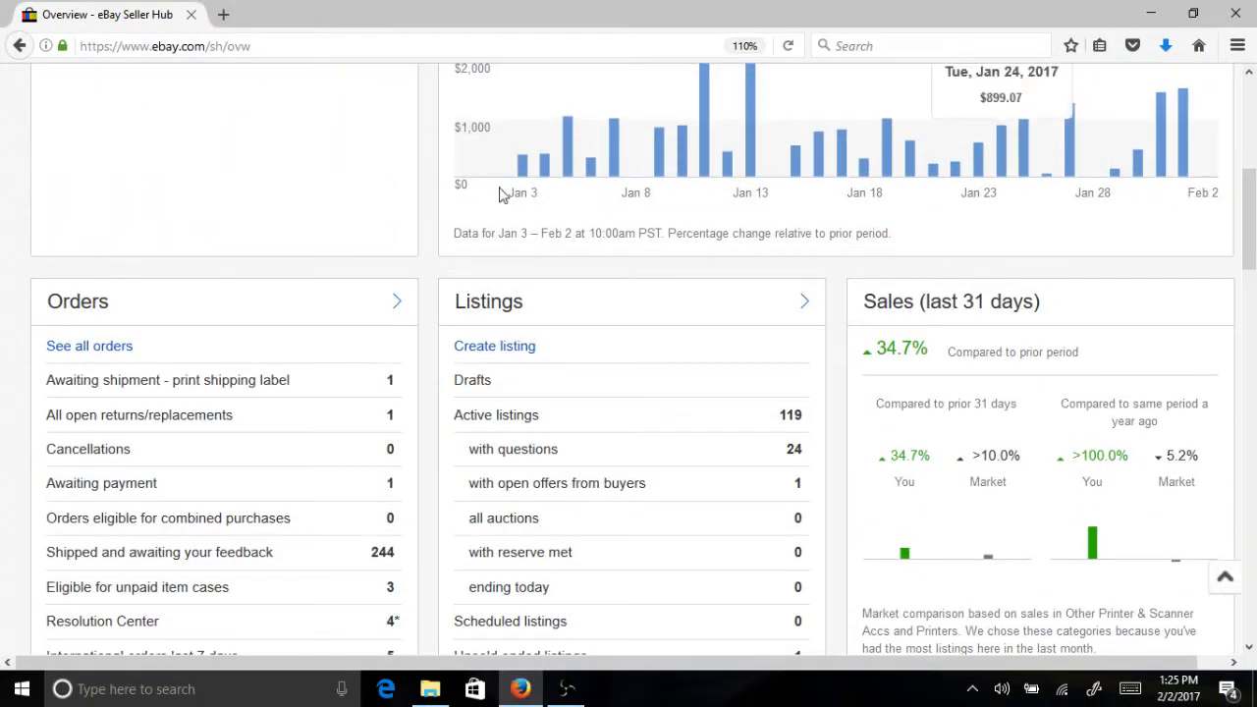
pyautogui.click(90, 346)
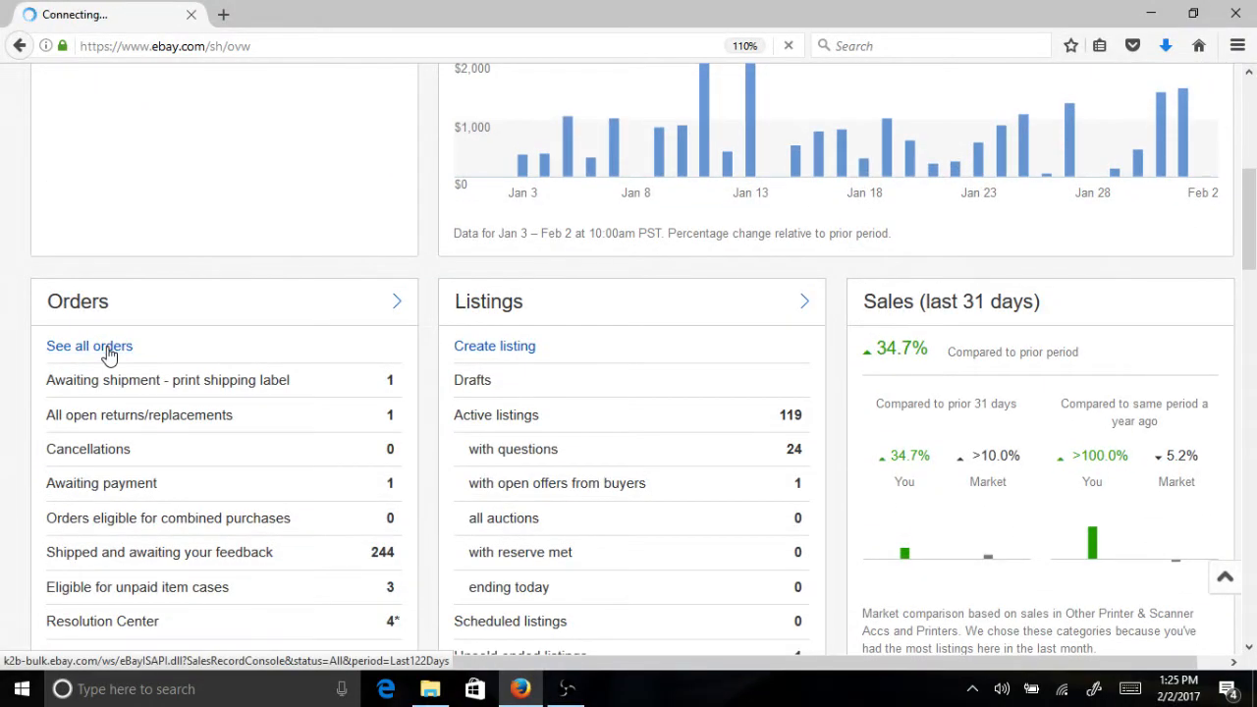
pyautogui.click(89, 346)
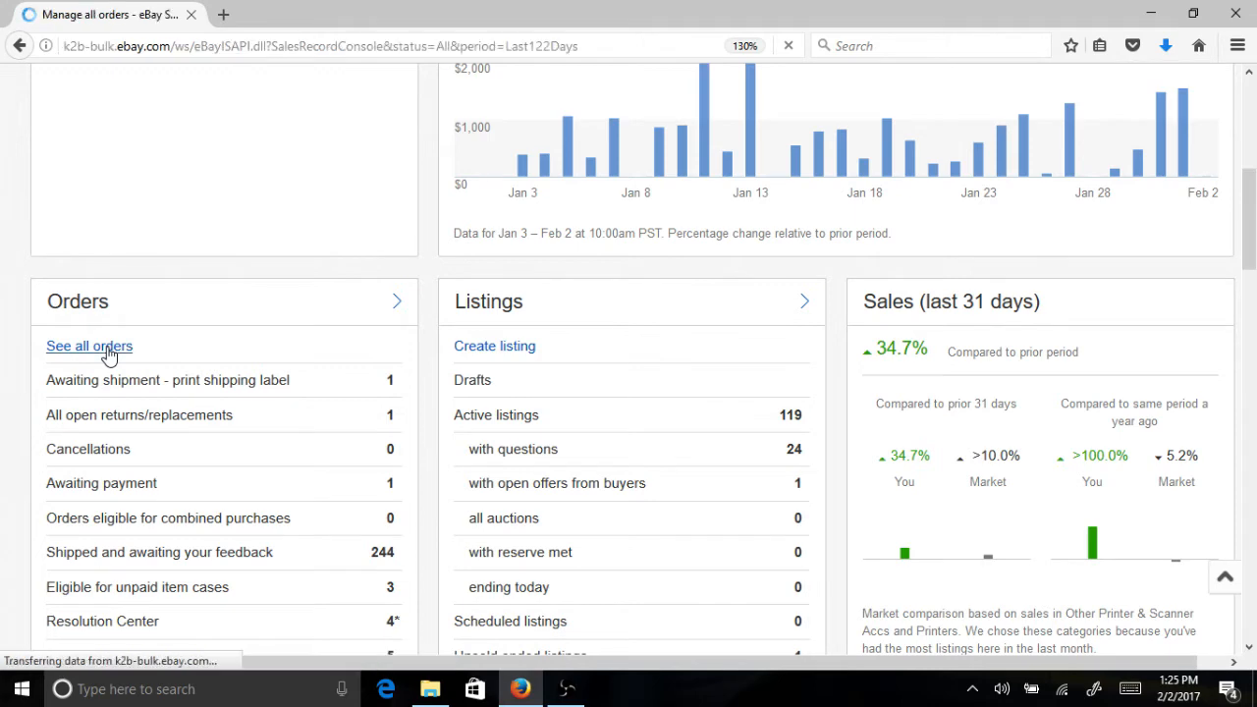
pyautogui.click(89, 346)
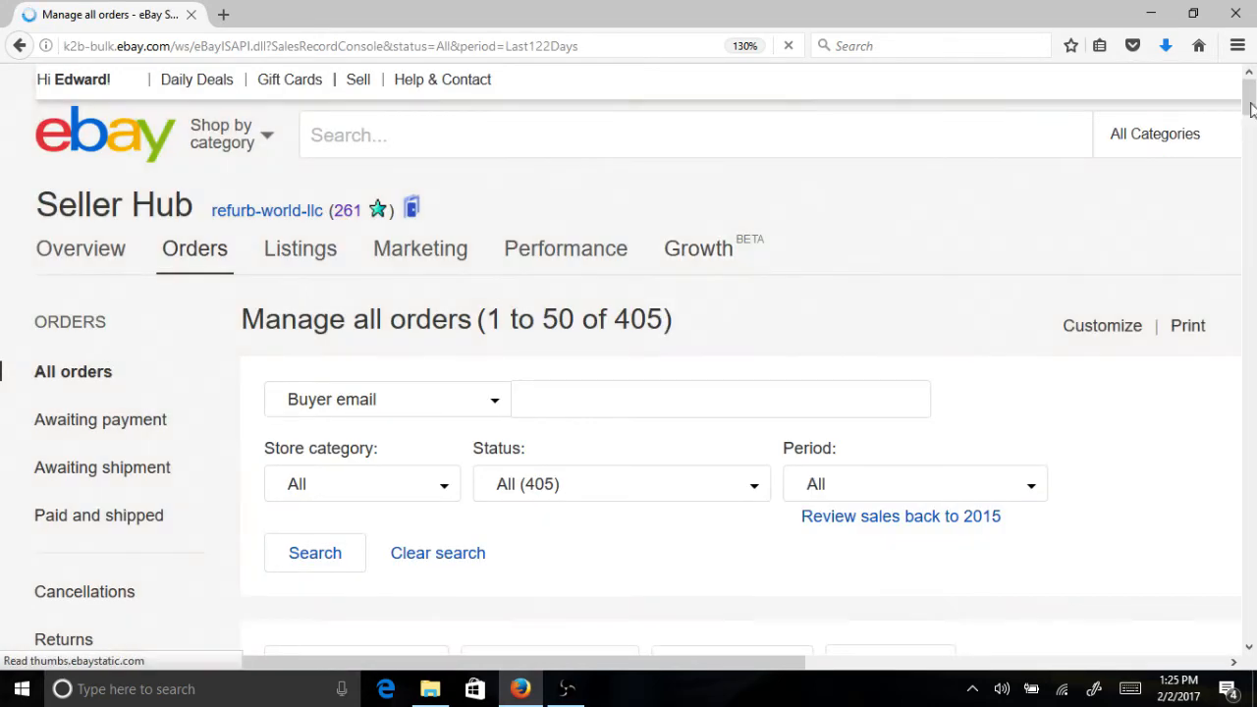
pyautogui.scroll(-3)
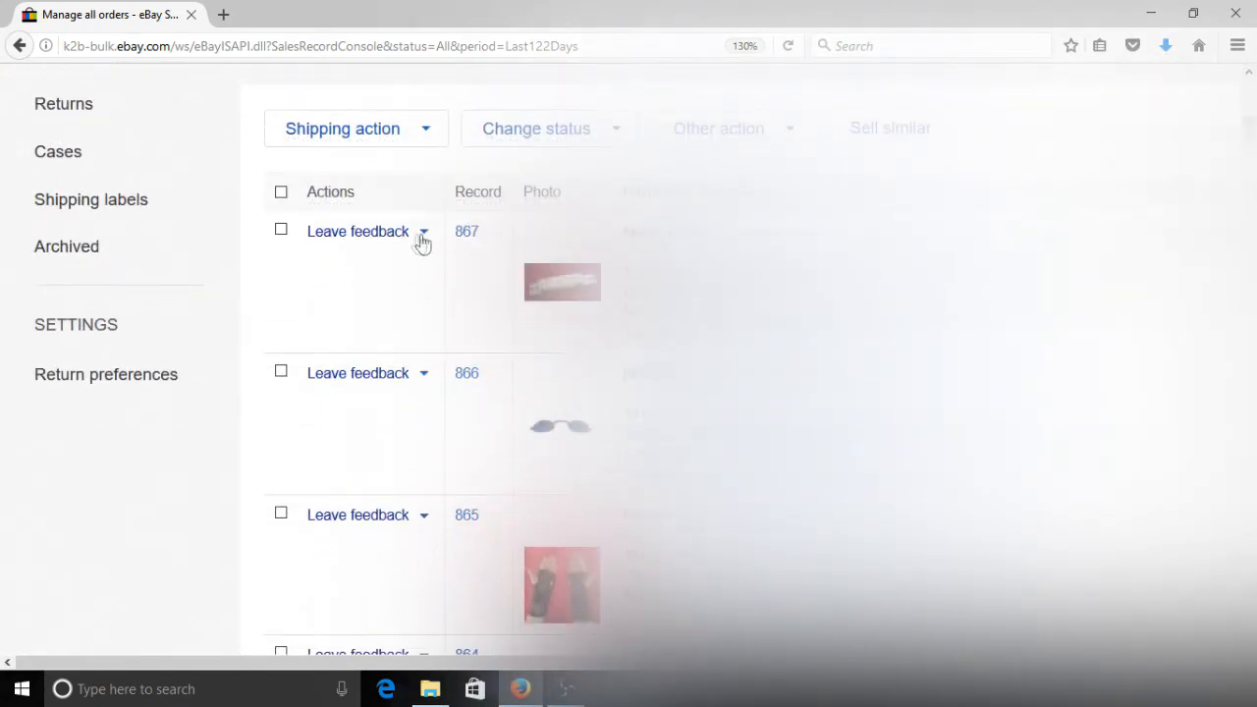
# - Choose Print shipping label from record 867's Leave feedback dropdown
pyautogui.click(422, 232)
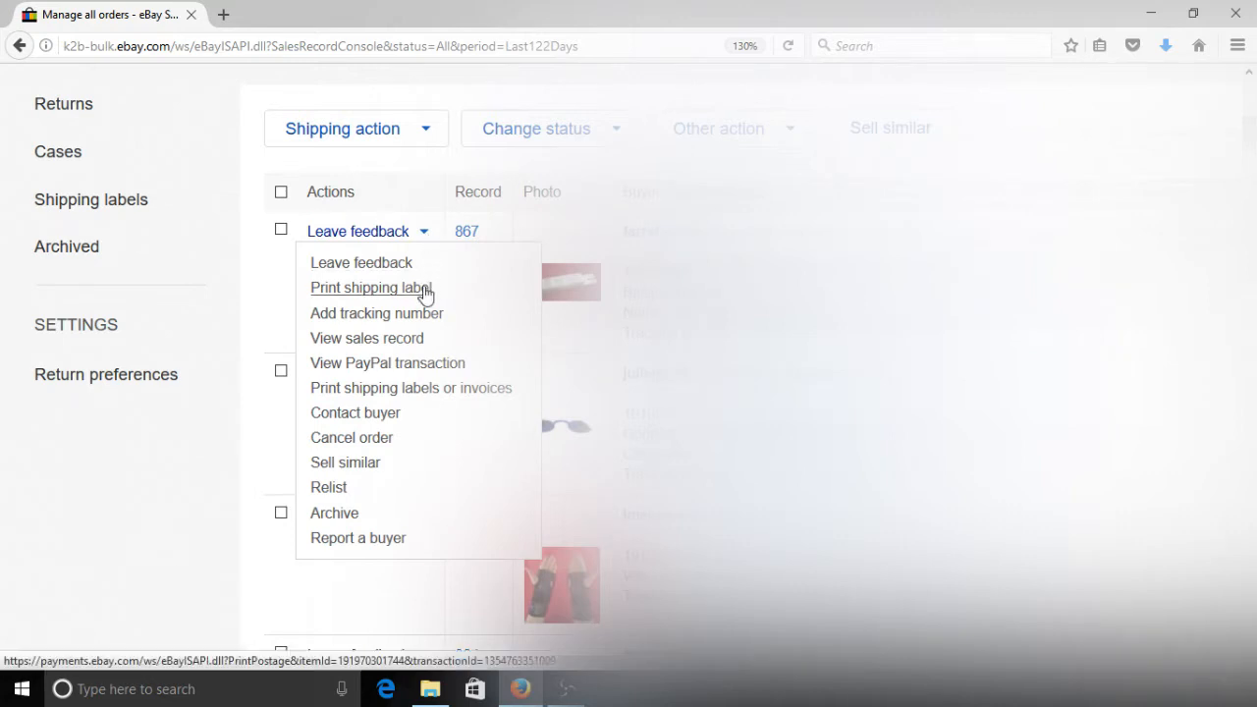
pyautogui.click(371, 288)
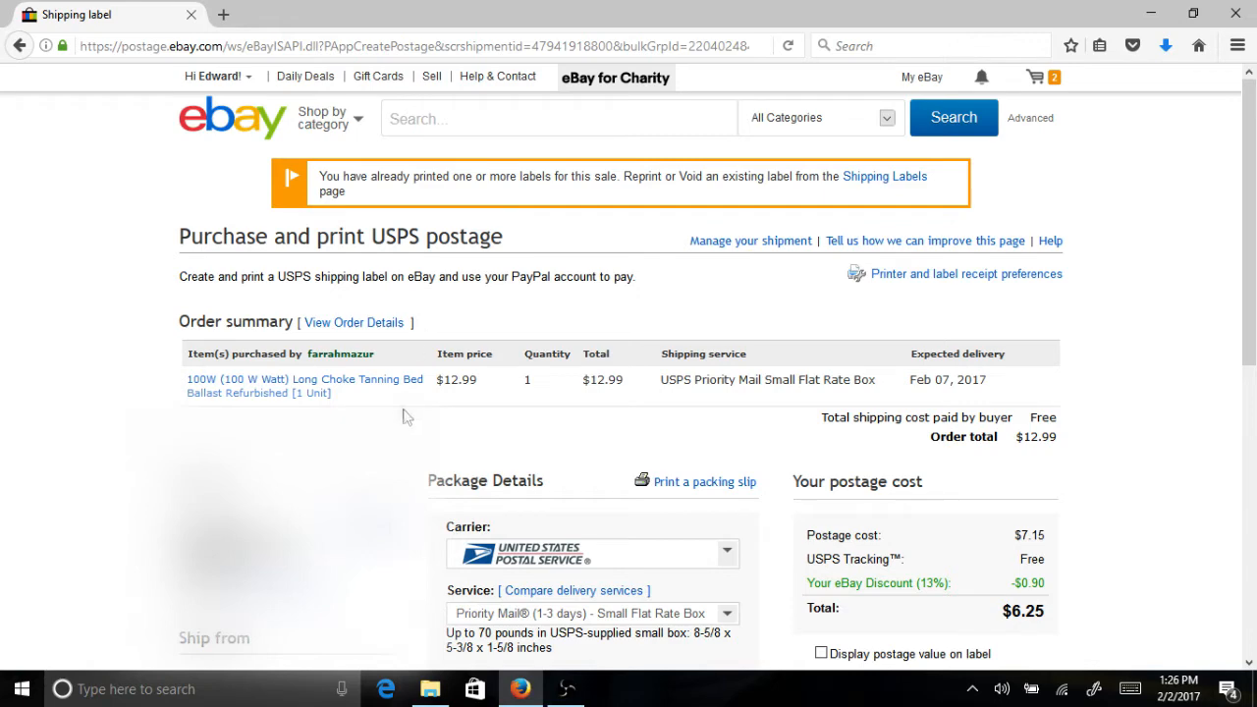
pyautogui.moveTo(935, 284)
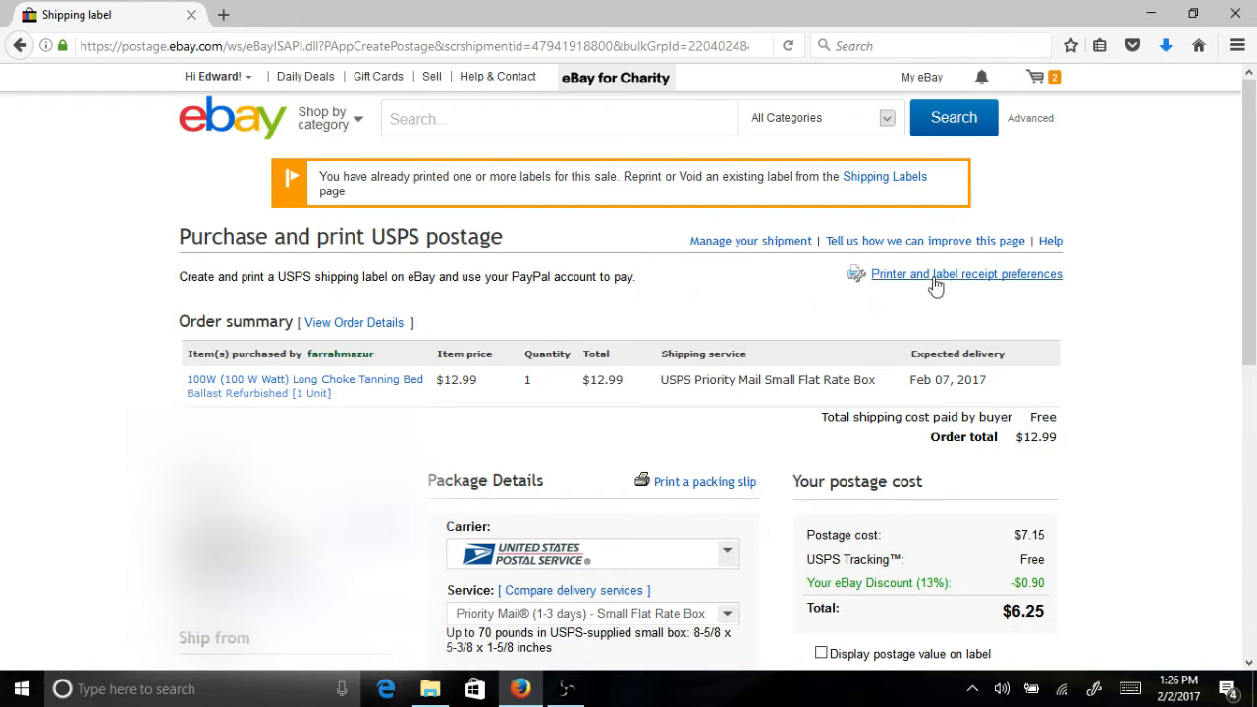
# - Save Zebra LP2844 4x6 as the label printer and purchase the $6.25 USPS postage
pyautogui.click(967, 274)
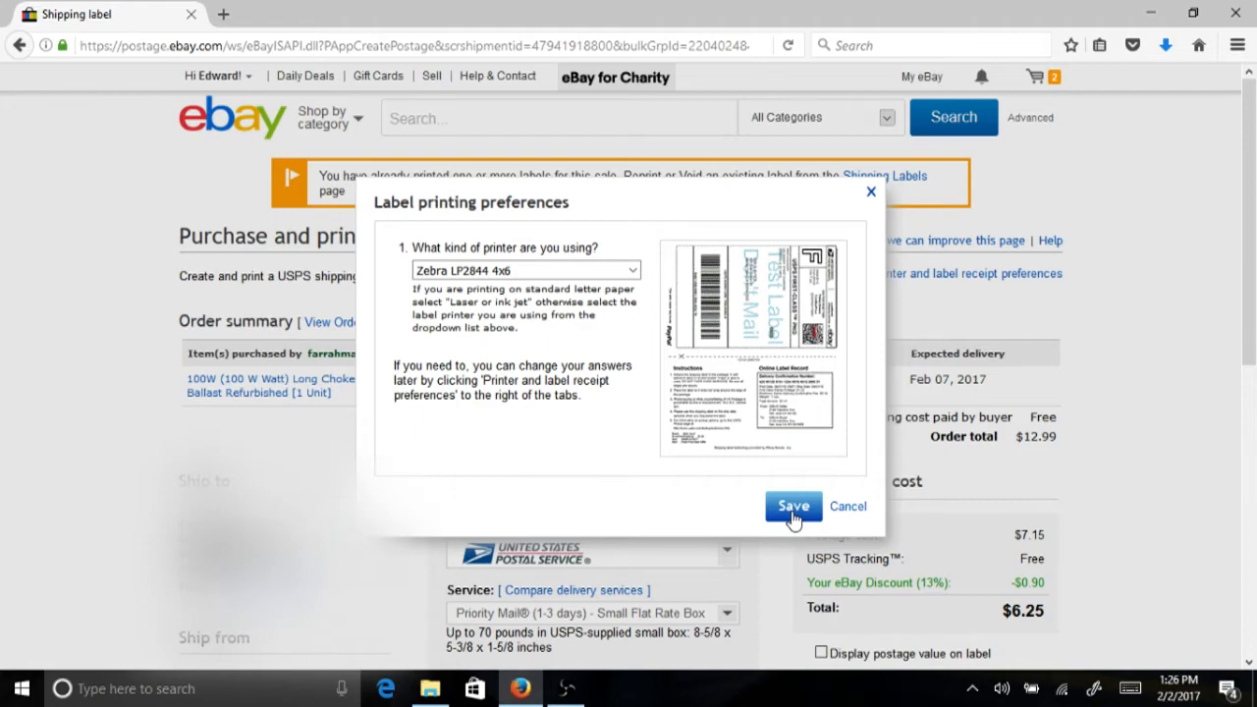
pyautogui.click(794, 506)
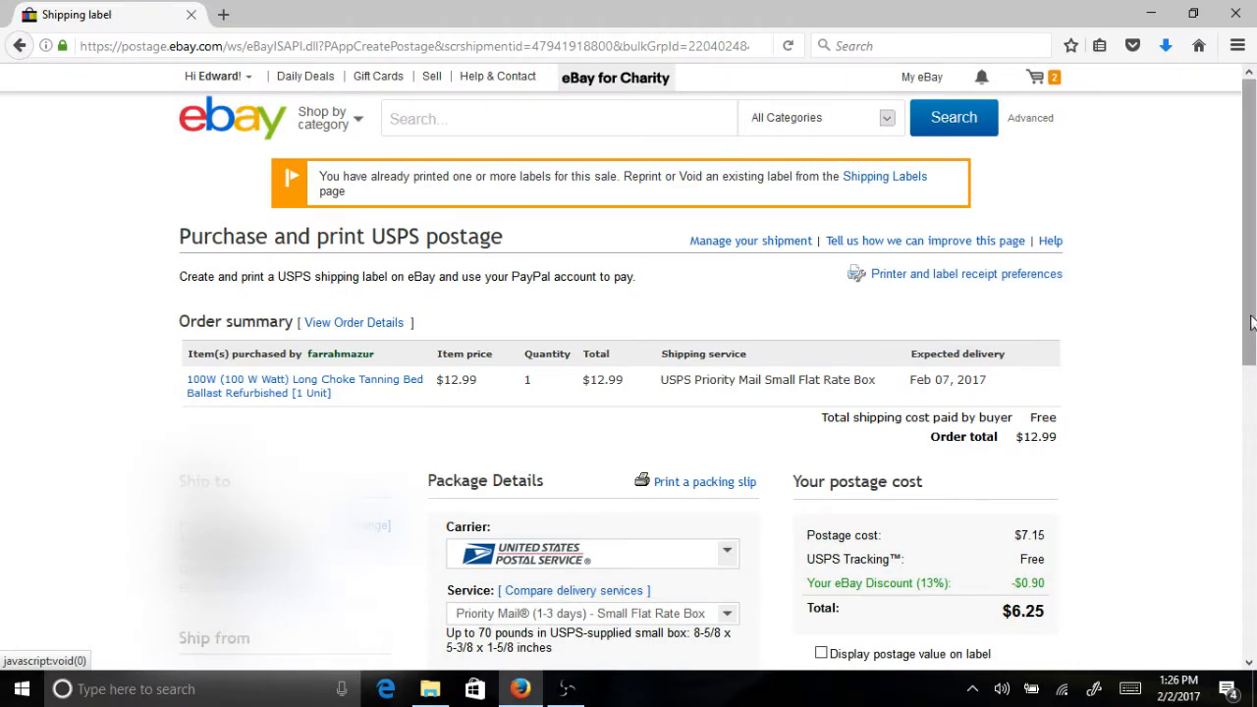
pyautogui.scroll(-3)
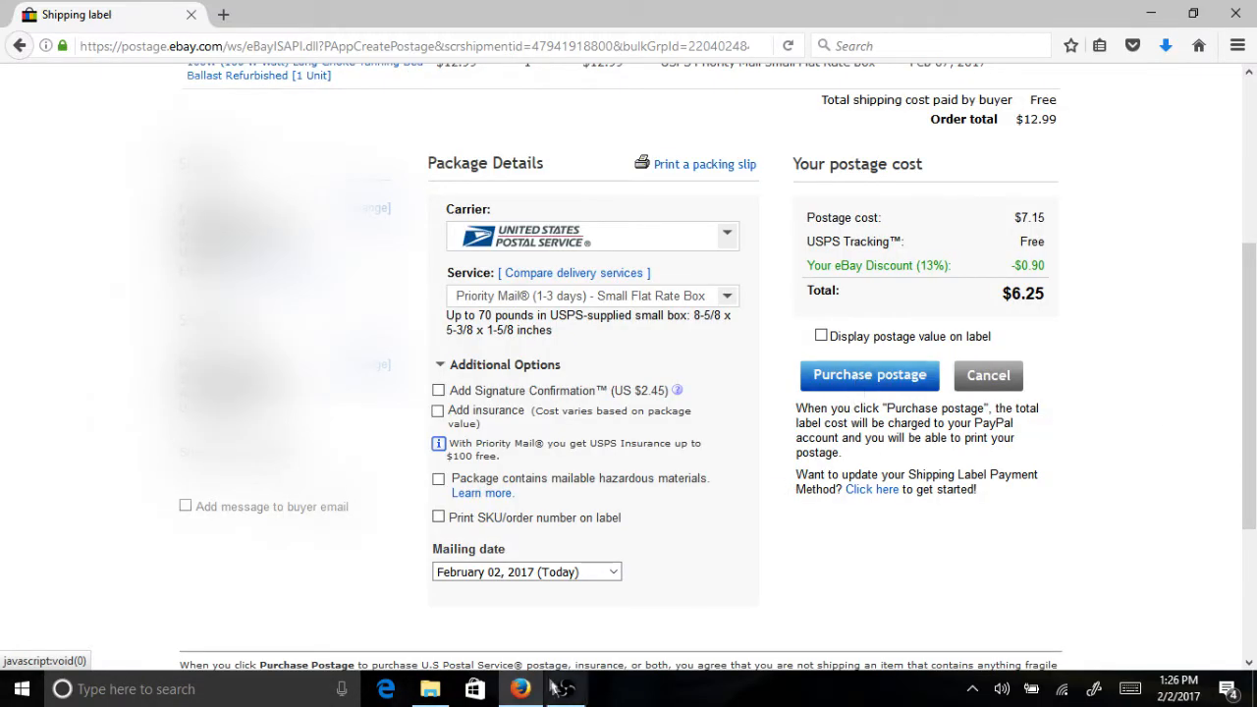
pyautogui.click(869, 375)
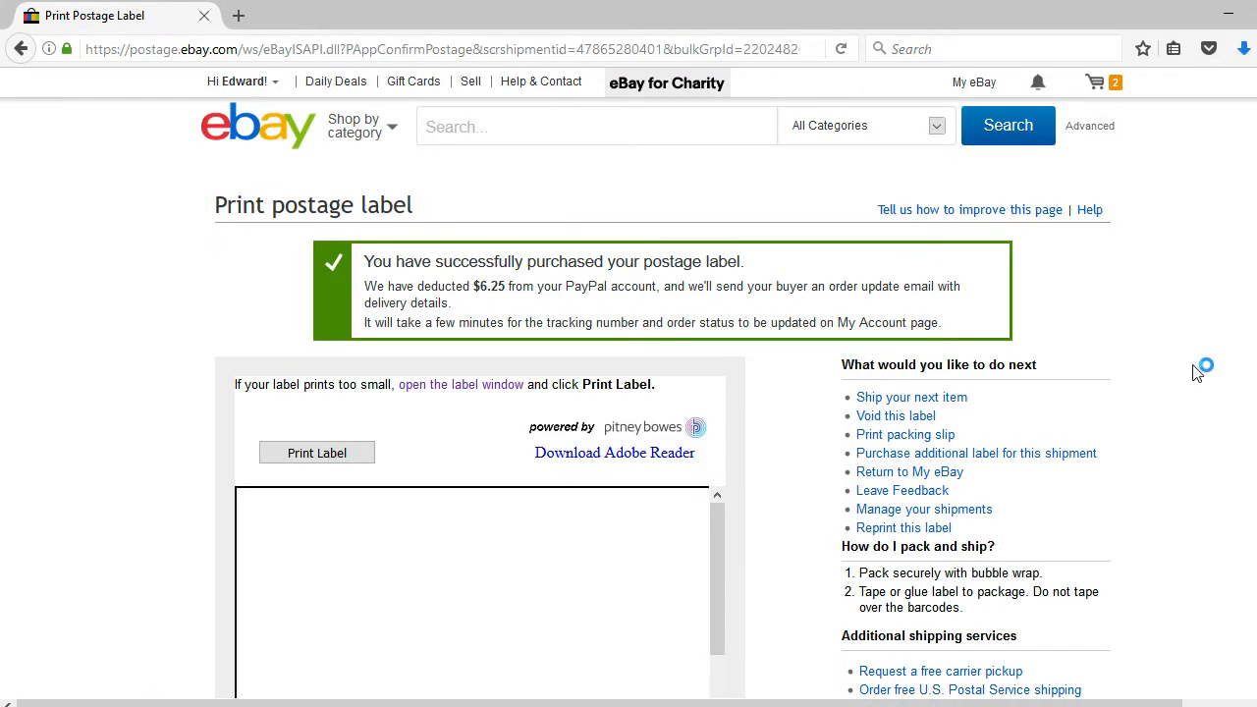
pyautogui.click(316, 452)
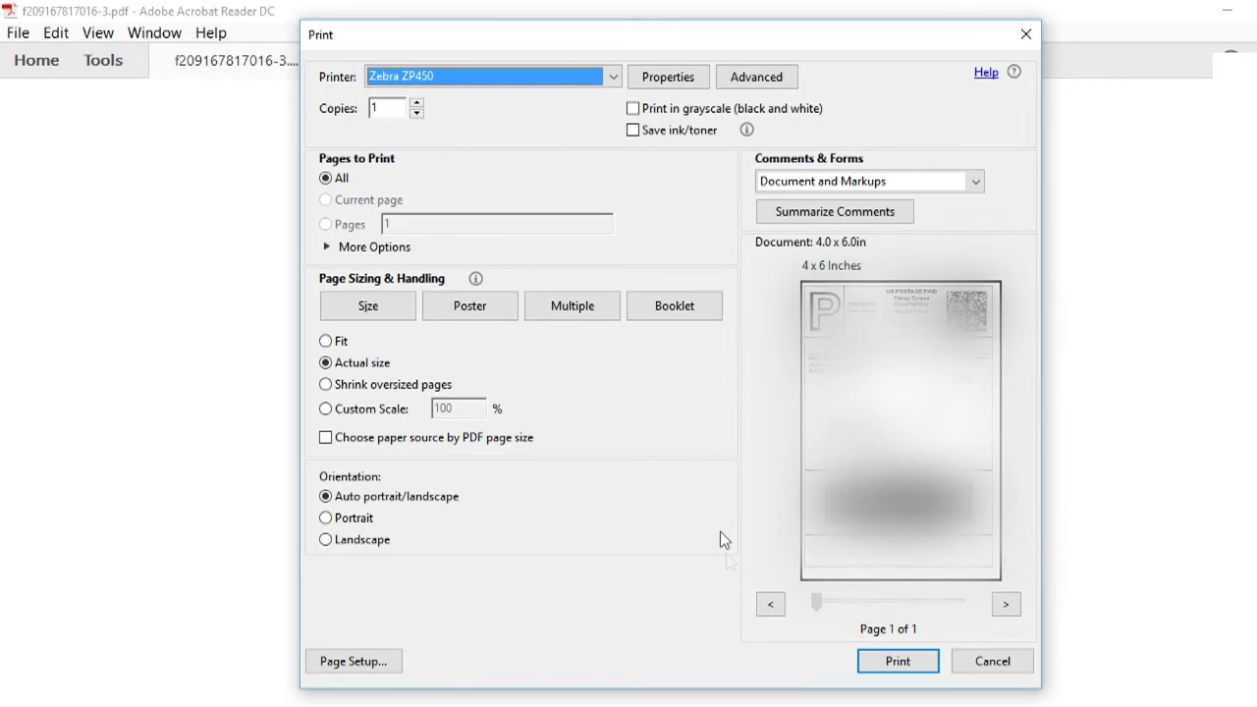
# - Print the 4x6 label on the Zebra ZP450 at actual size
pyautogui.click(897, 661)
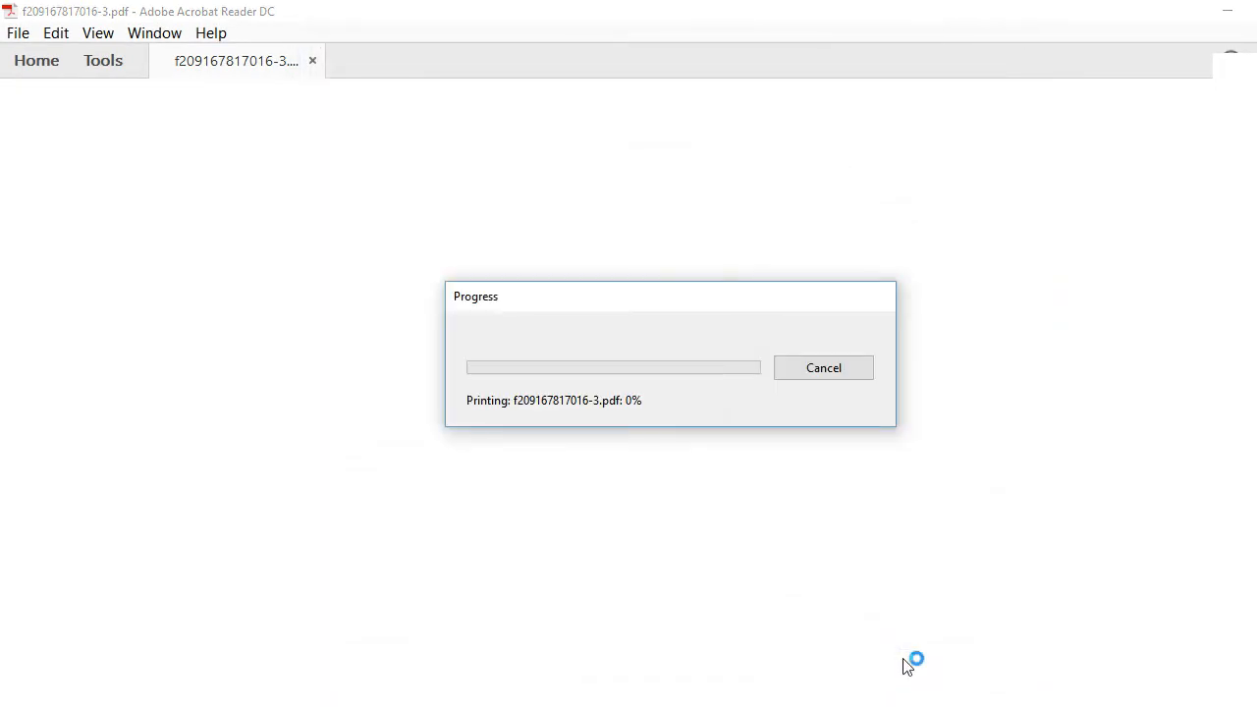